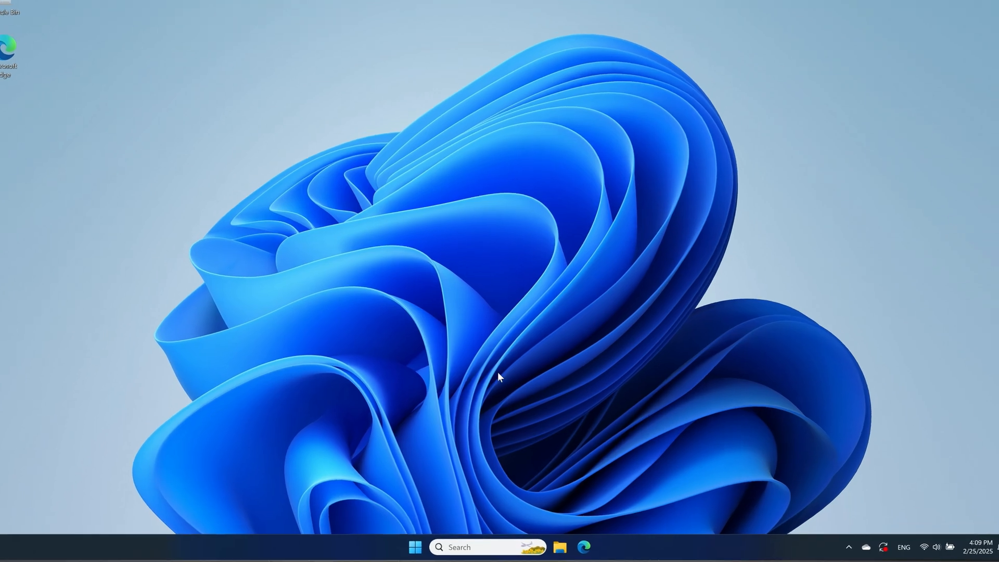
- Search the Start menu for "settings" to find the Settings app
click(415, 546)
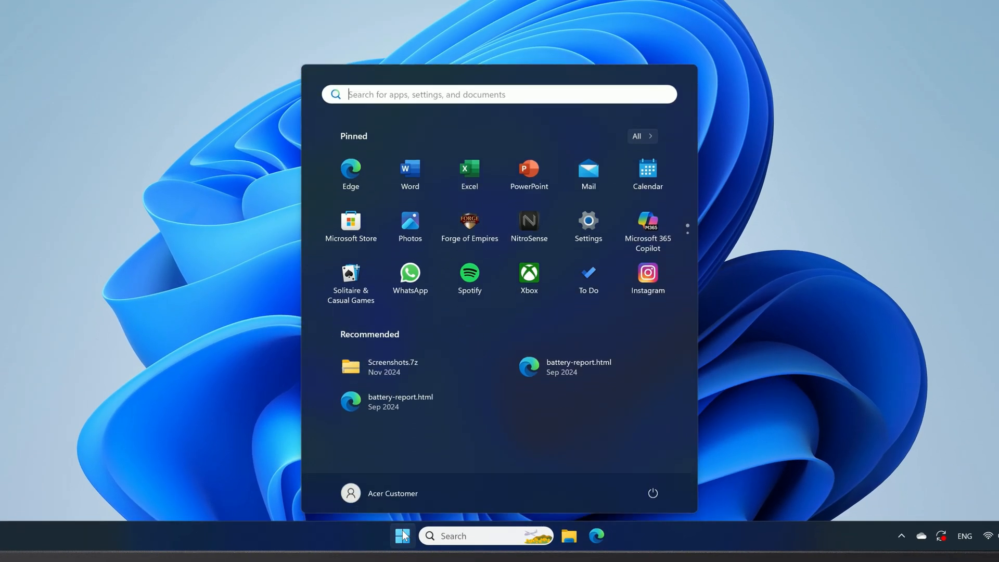
text(settings)
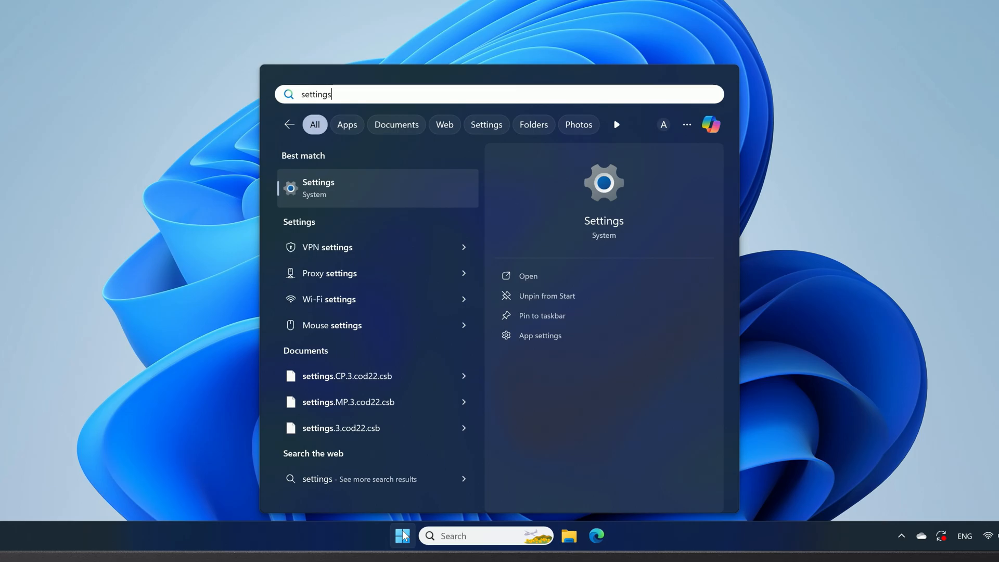
mouse_move(378, 222)
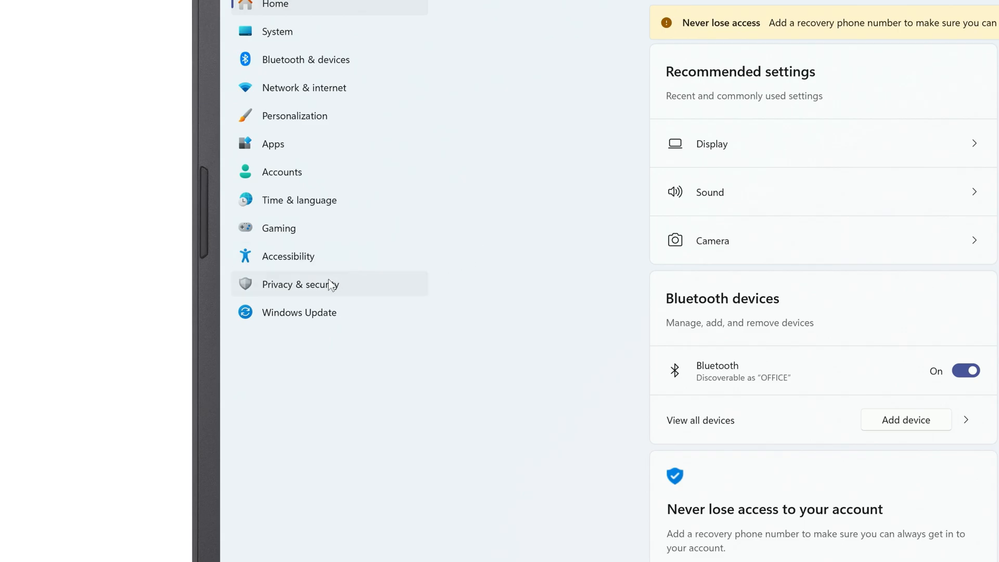
- Go to Privacy & security and open the Device encryption page
click(300, 284)
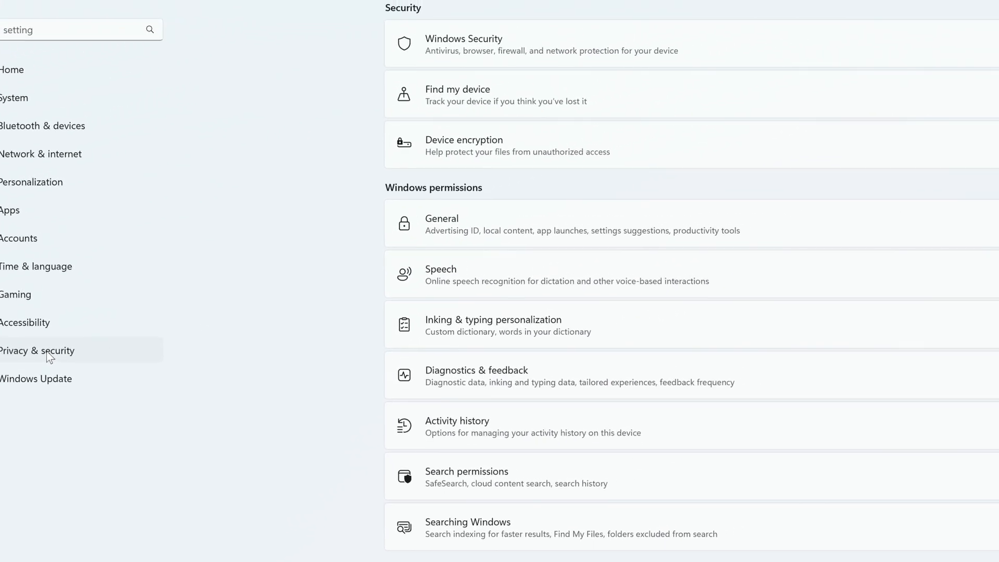
click(36, 351)
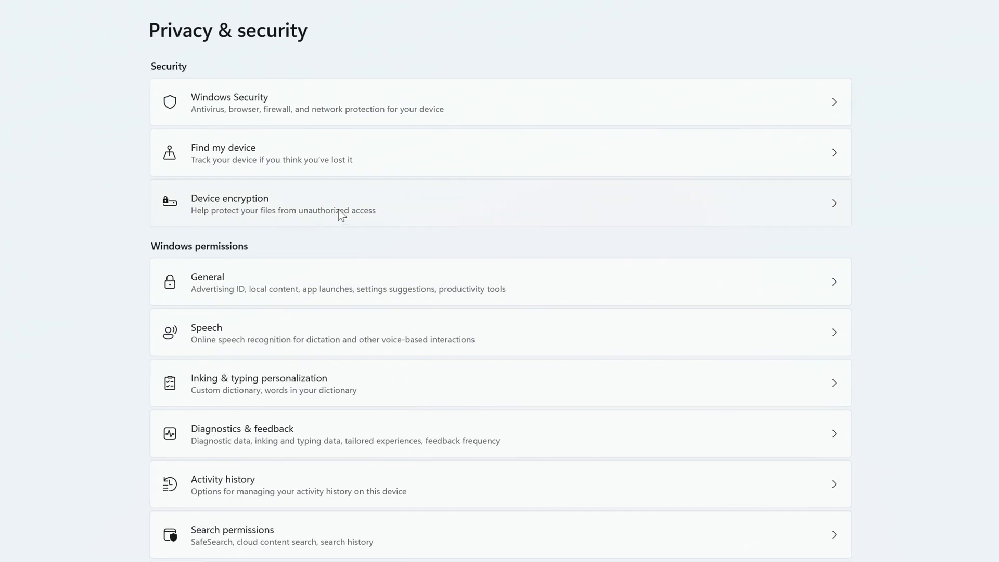
click(319, 203)
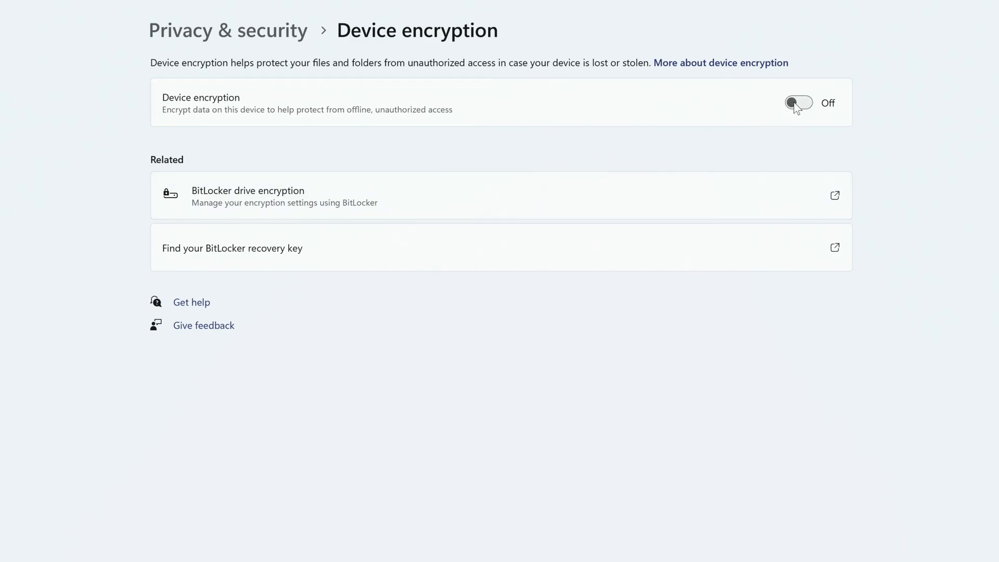
- Switch the Device encryption toggle to On
click(797, 102)
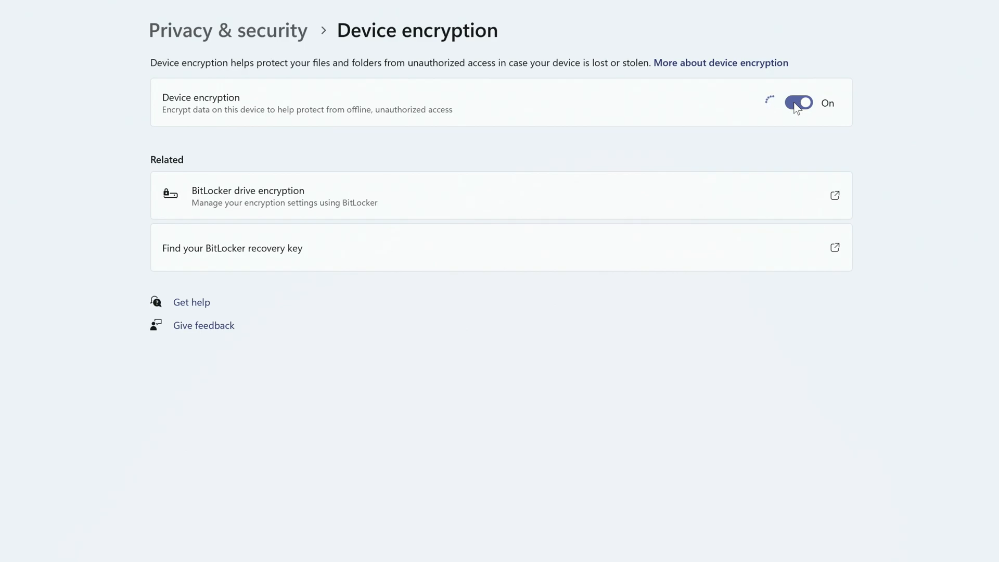
click(798, 102)
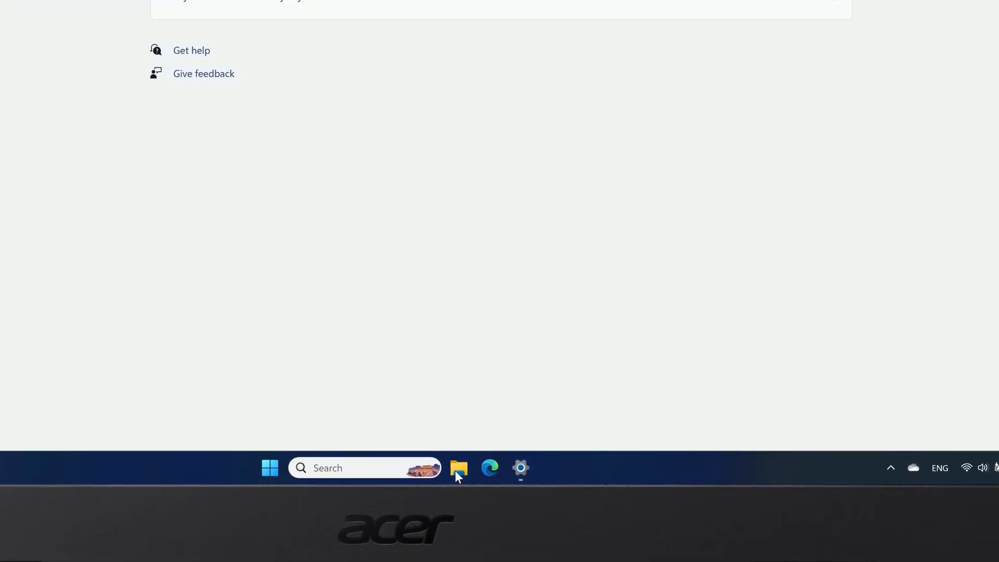
click(458, 467)
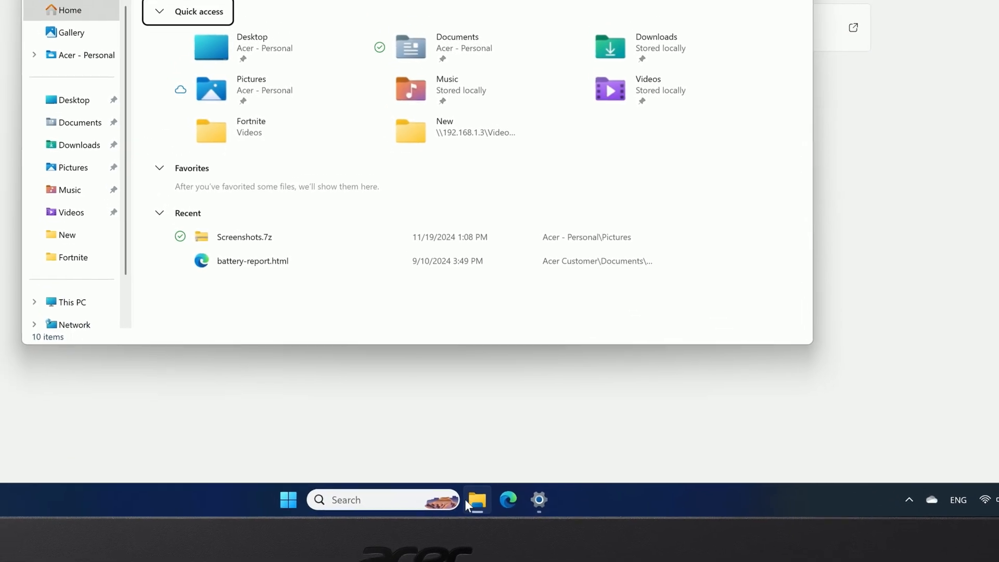
click(71, 302)
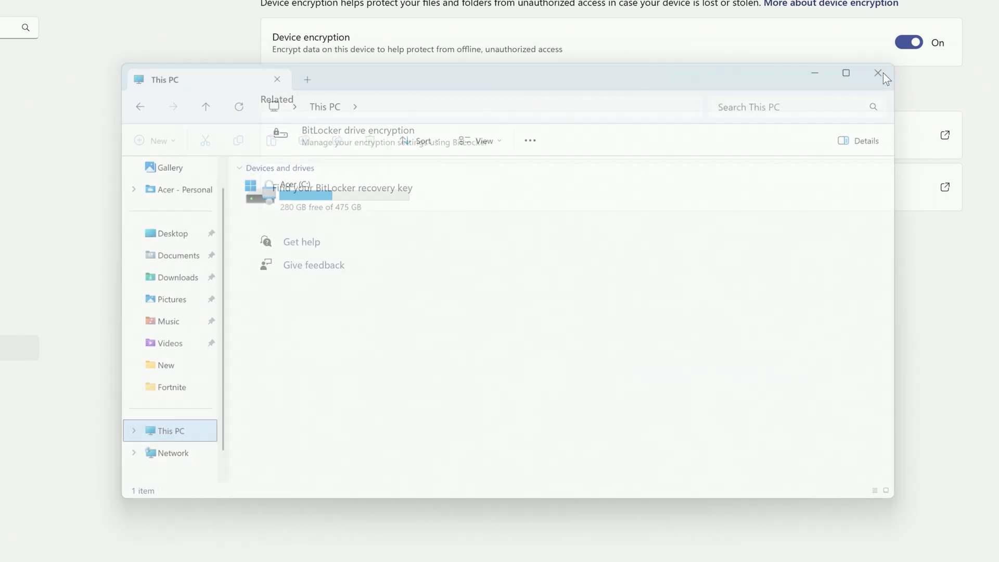
click(878, 73)
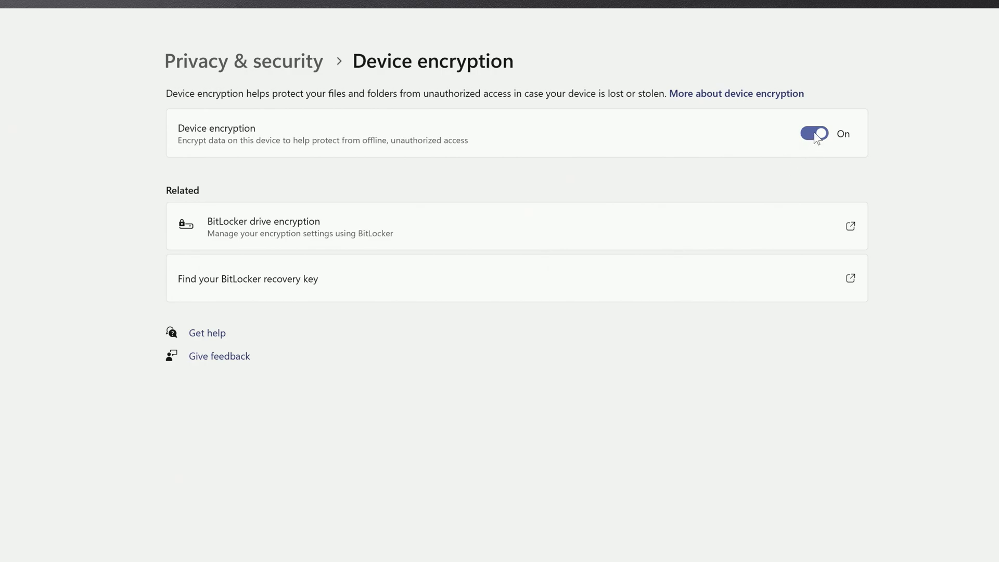
- Switch Device encryption Off and confirm with Turn off to start decryption
click(814, 133)
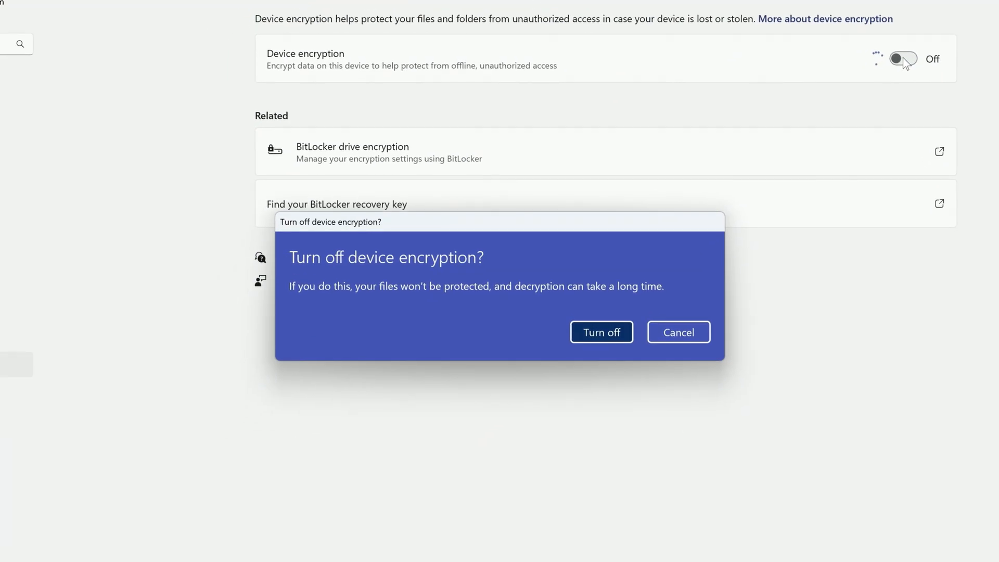
mouse_move(641, 304)
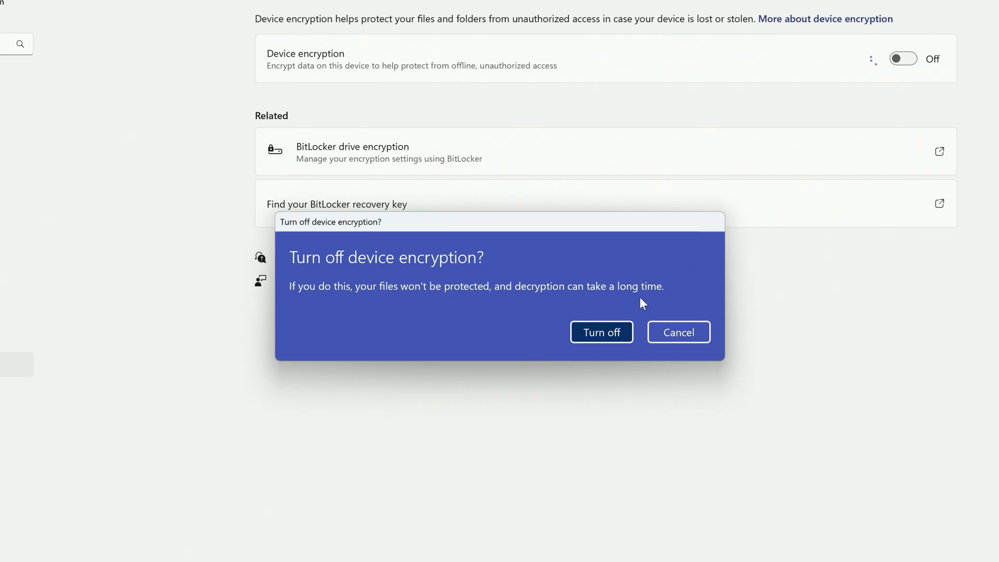
click(600, 332)
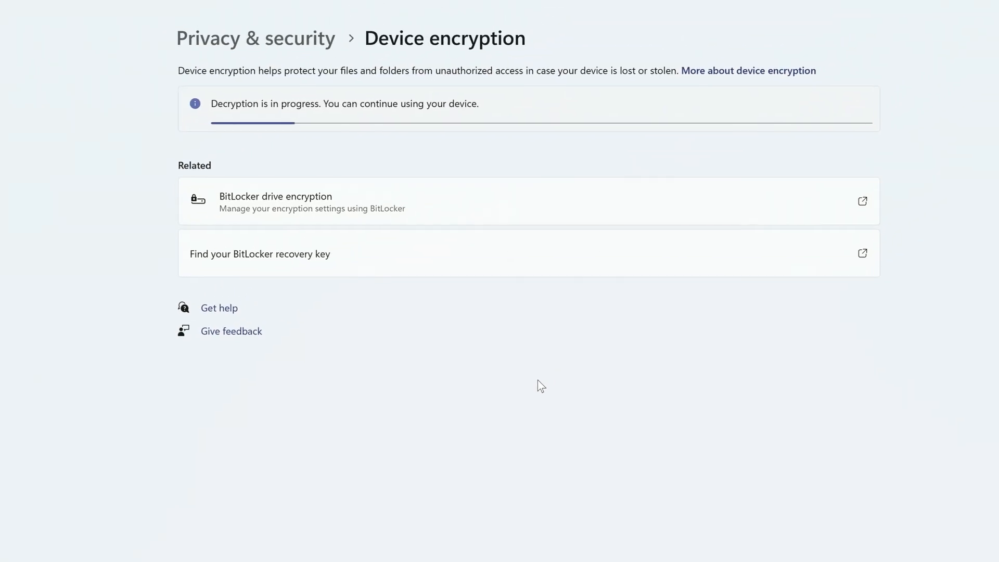